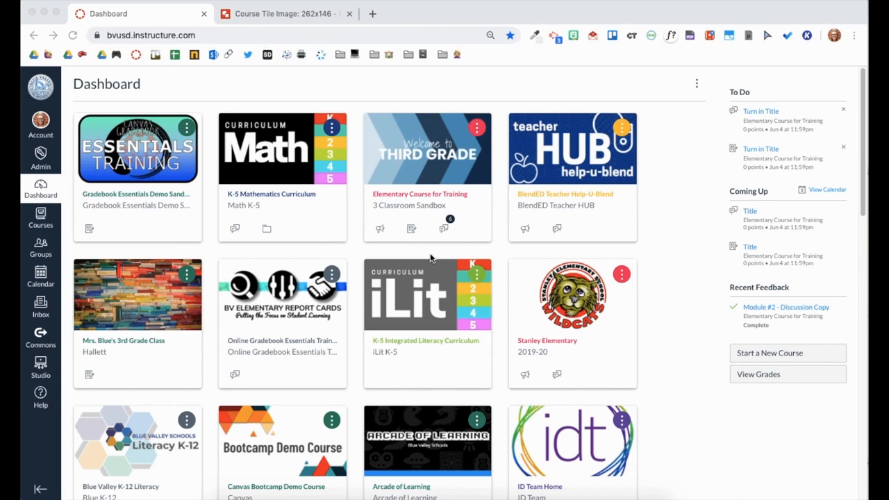
{"action": "mouse_move", "coordinate": [447, 174]}
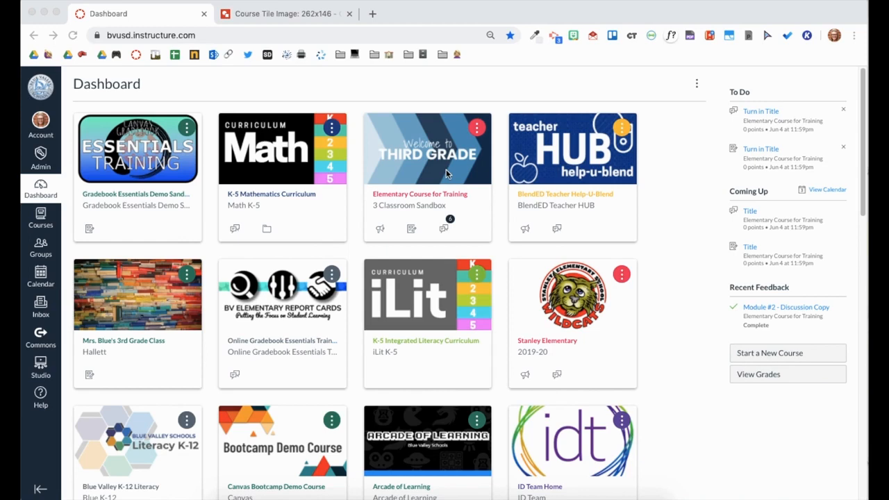
{"action": "mouse_move", "coordinate": [442, 171]}
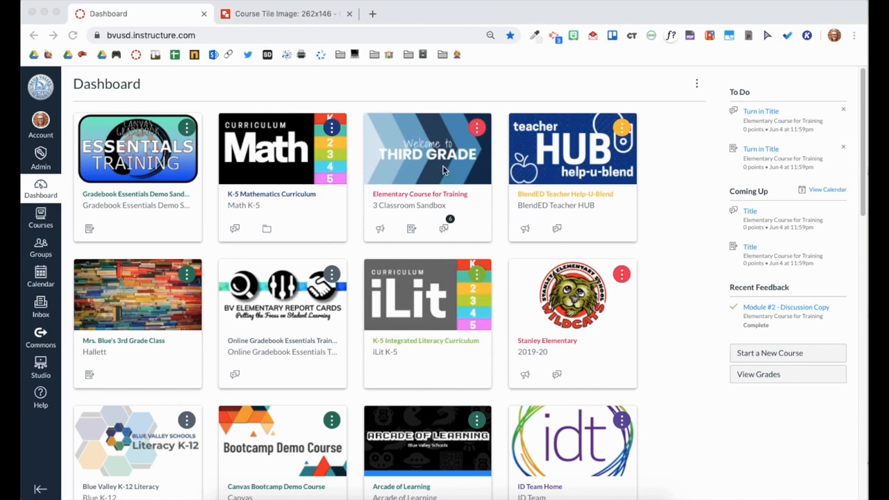
- Open the Elementary Course for Training card and go to its Settings page
{"action": "left_click", "coordinate": [427, 148]}
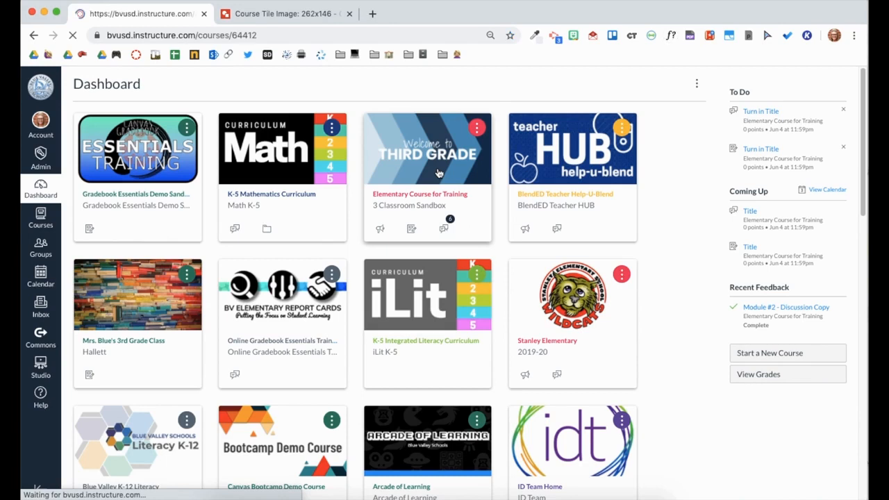
{"action": "left_click", "coordinate": [420, 193]}
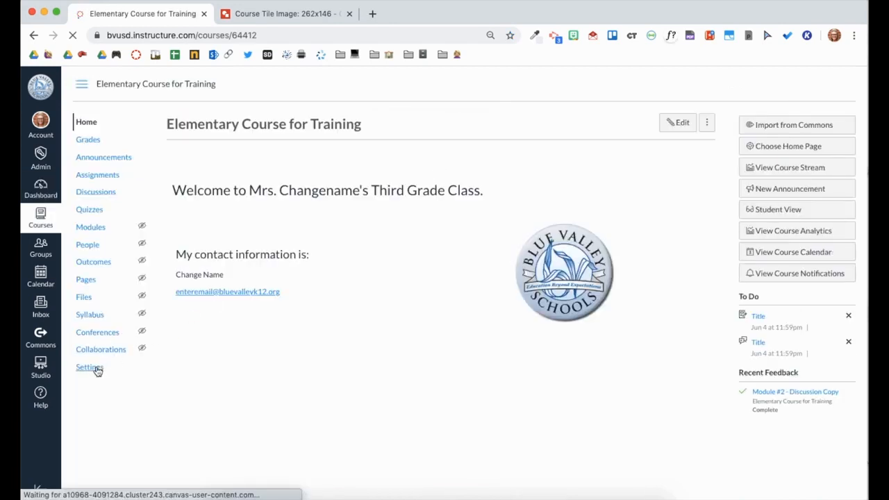
{"action": "left_click", "coordinate": [88, 366]}
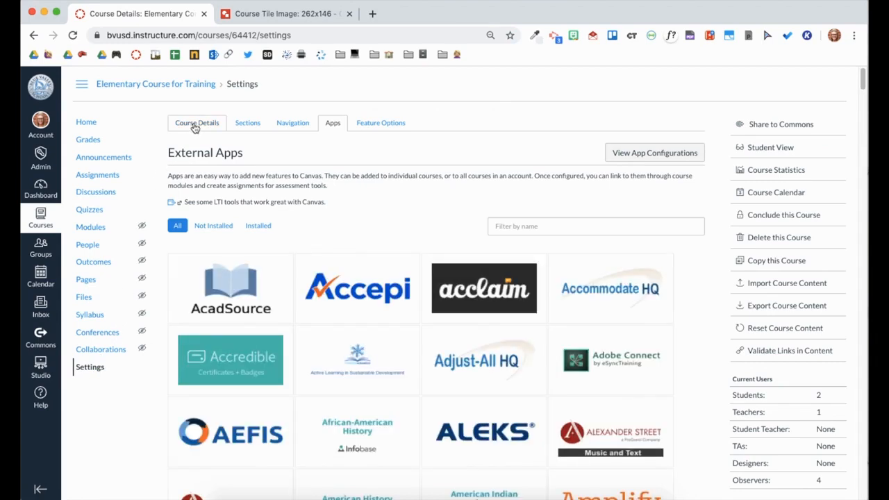
- On Course Details, choose a new image from the course tile image's options menu
{"action": "left_click", "coordinate": [197, 123]}
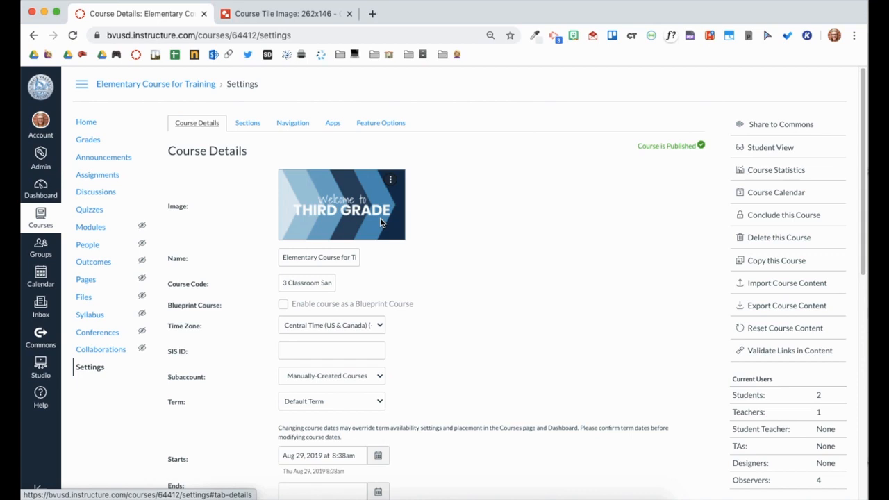
{"action": "mouse_move", "coordinate": [392, 185]}
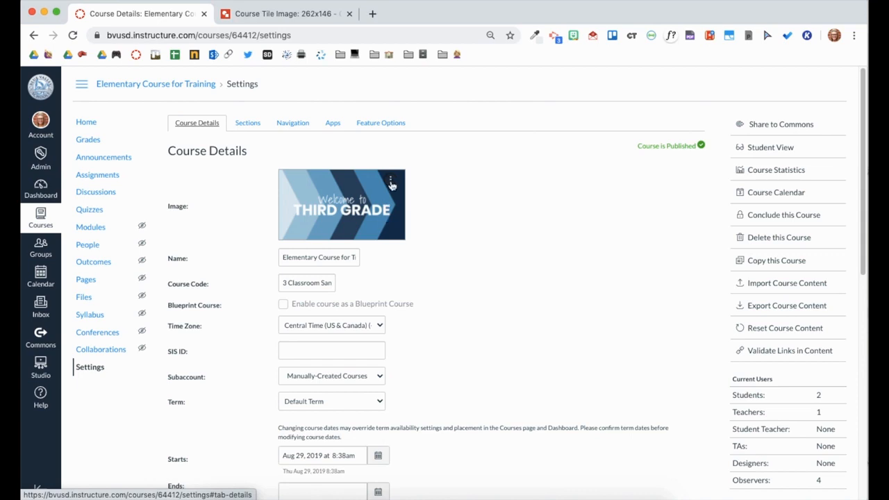
{"action": "left_click", "coordinate": [391, 182]}
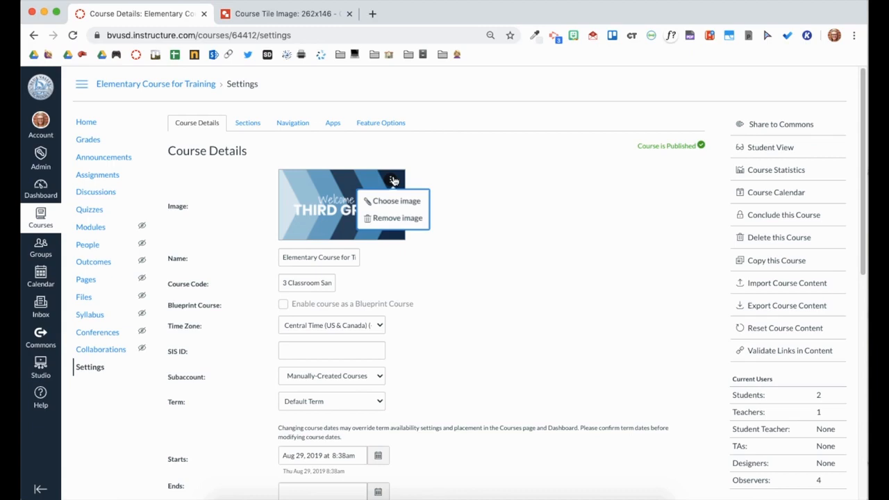
{"action": "left_click", "coordinate": [396, 201]}
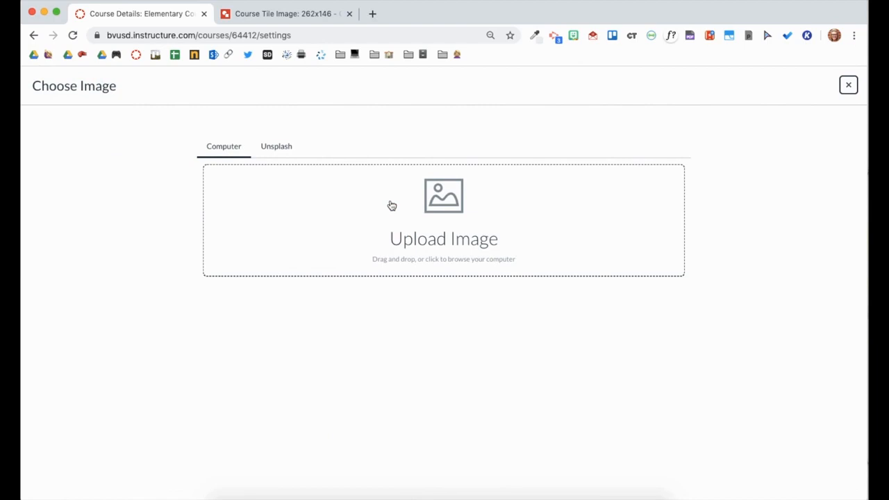
{"action": "left_click", "coordinate": [276, 146]}
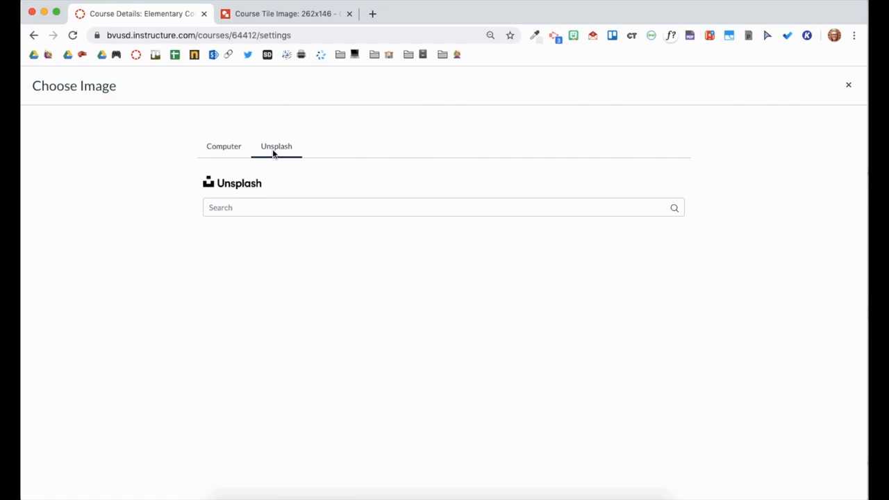
{"action": "type", "text": "school"}
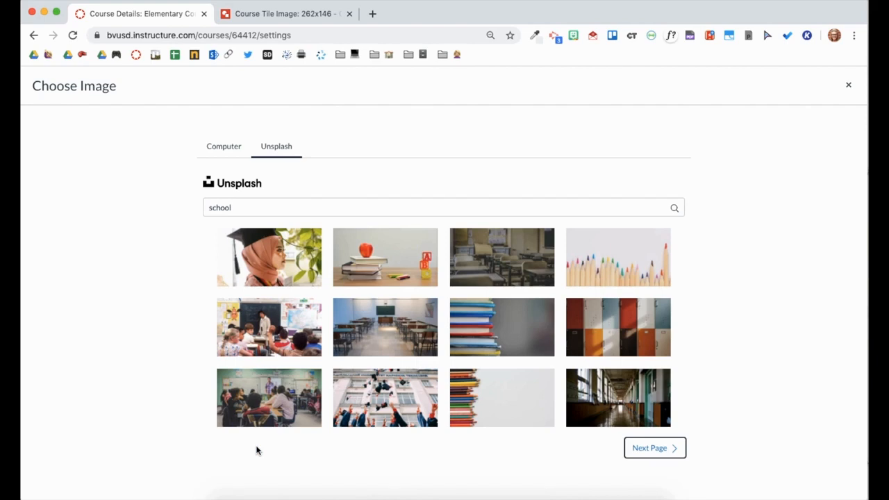
{"action": "left_click", "coordinate": [223, 146]}
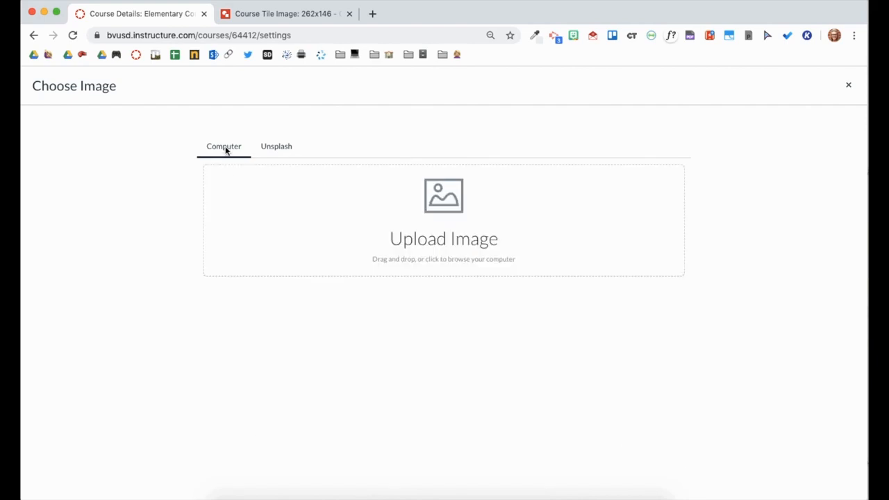
{"action": "mouse_move", "coordinate": [234, 122]}
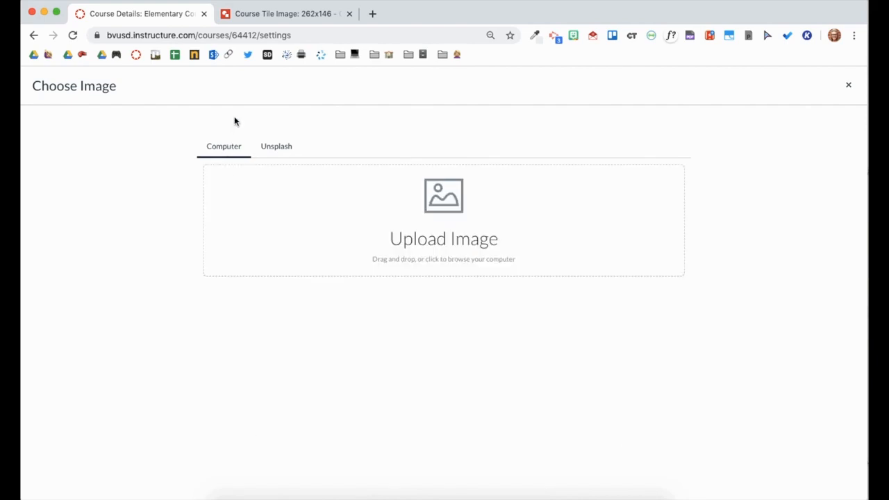
{"action": "mouse_move", "coordinate": [249, 79]}
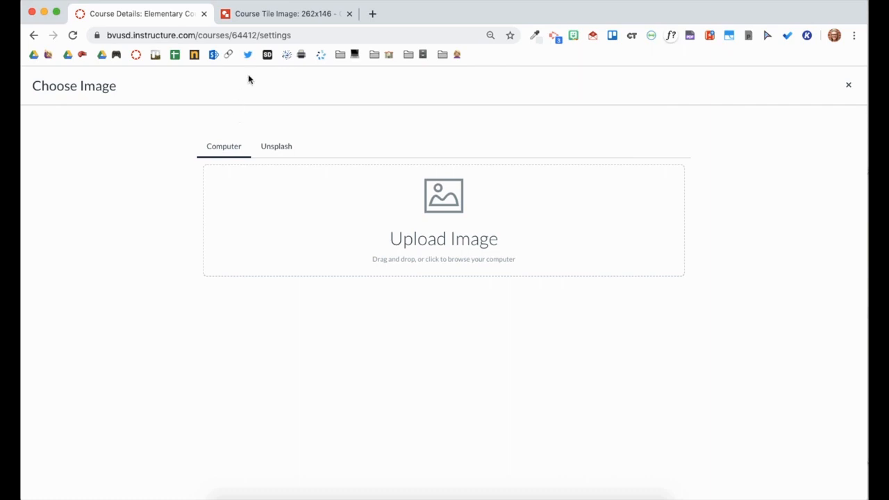
- Download the Course Tile Image drawing as PNG, then return to Canvas
{"action": "left_click", "coordinate": [285, 13]}
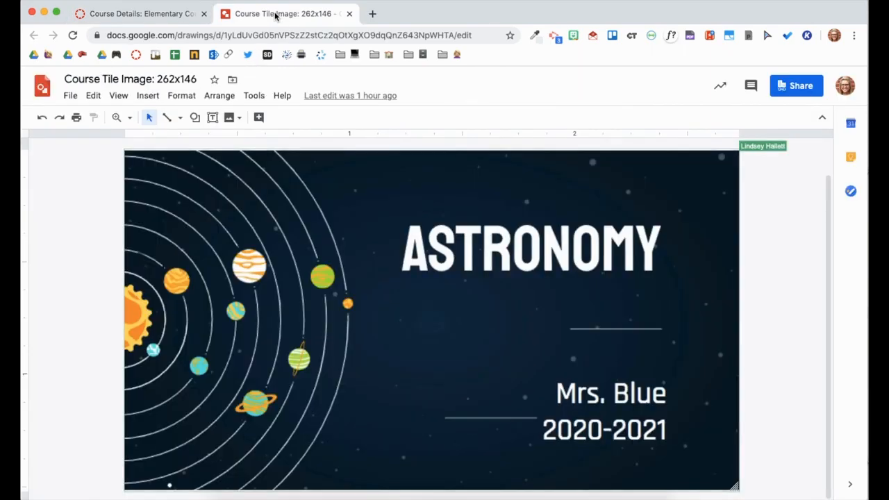
{"action": "mouse_move", "coordinate": [282, 13]}
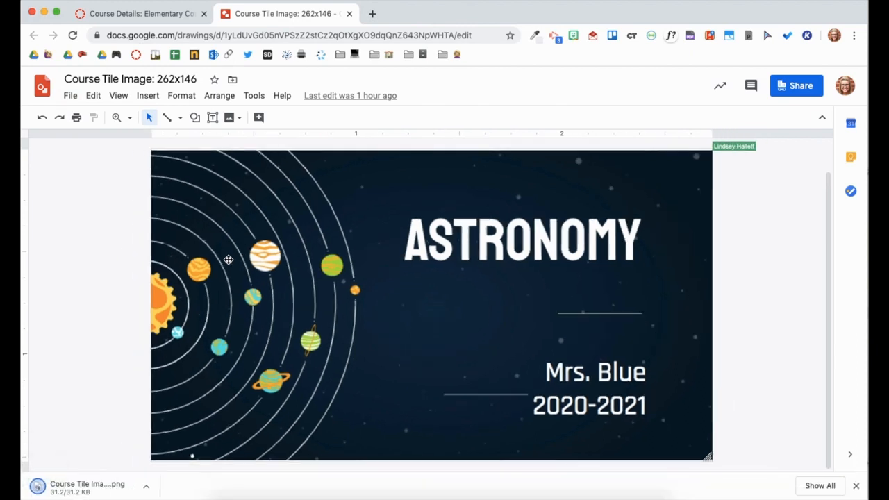
{"action": "left_click", "coordinate": [139, 14]}
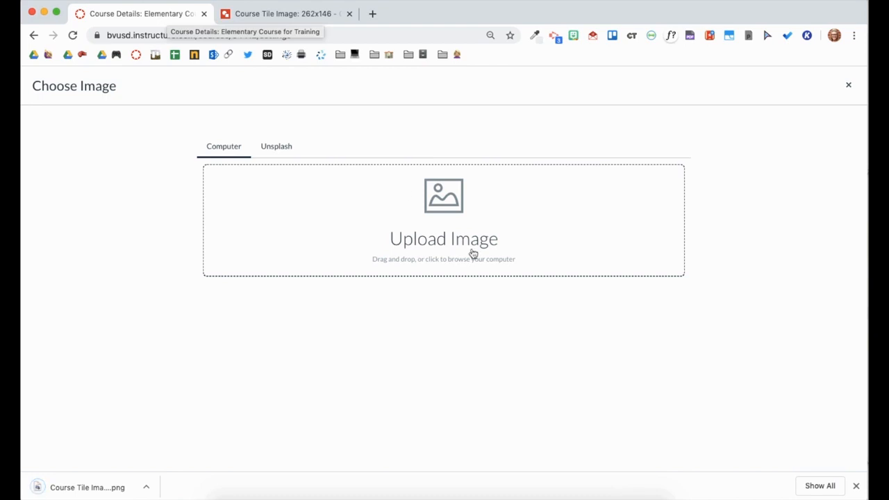
{"action": "mouse_move", "coordinate": [493, 266]}
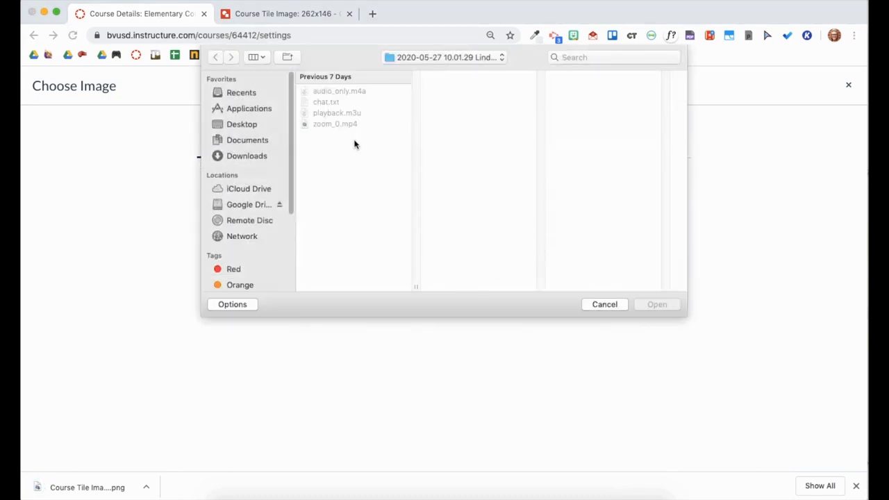
- Upload the Course Tile Image PNG from Downloads as the course image
{"action": "left_click", "coordinate": [246, 156]}
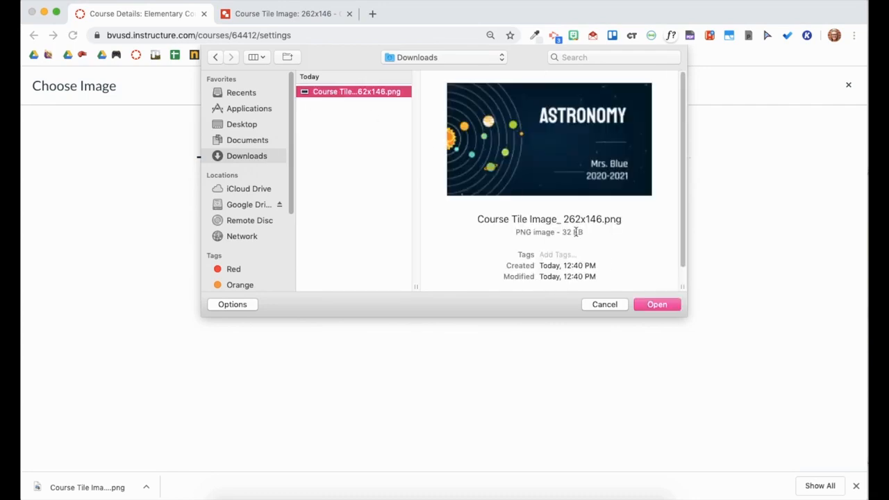
{"action": "left_click", "coordinate": [656, 304]}
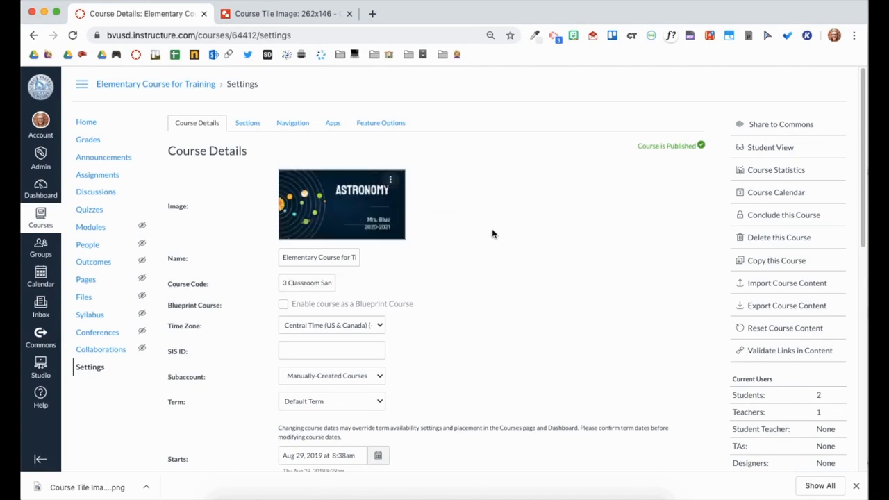
{"action": "scroll", "scroll_direction": "down", "scroll_amount": 3}
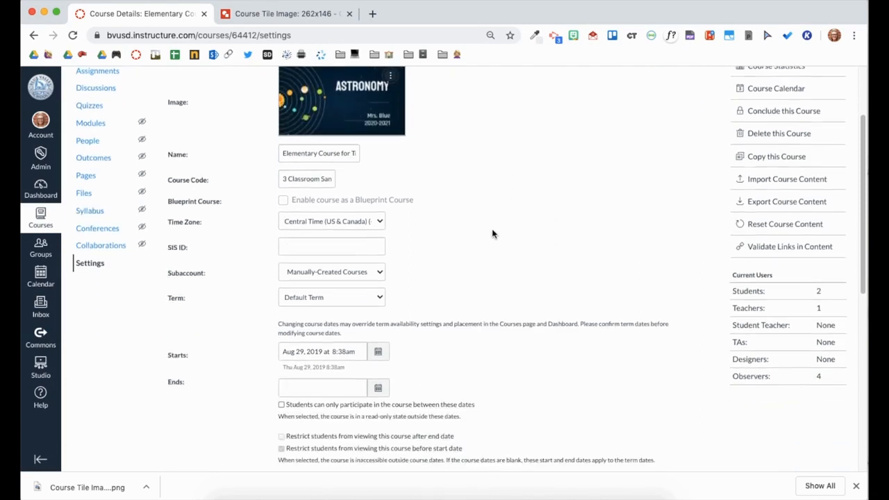
{"action": "scroll", "scroll_direction": "down", "scroll_amount": 3}
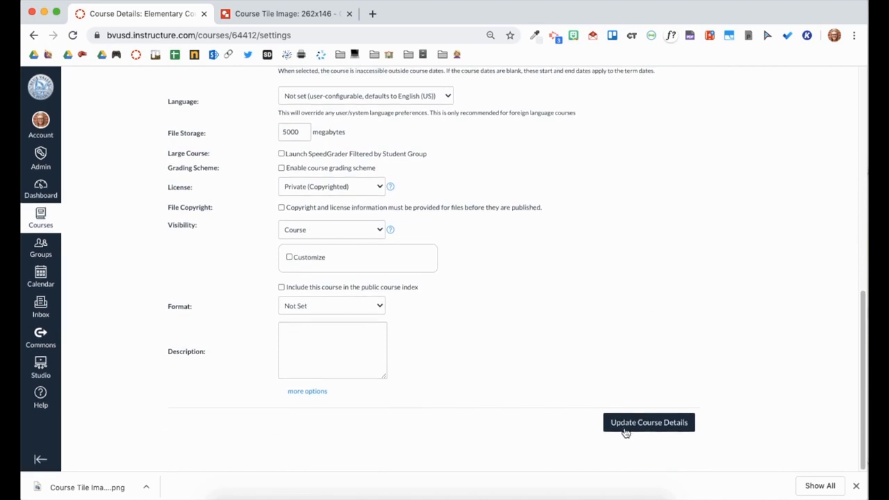